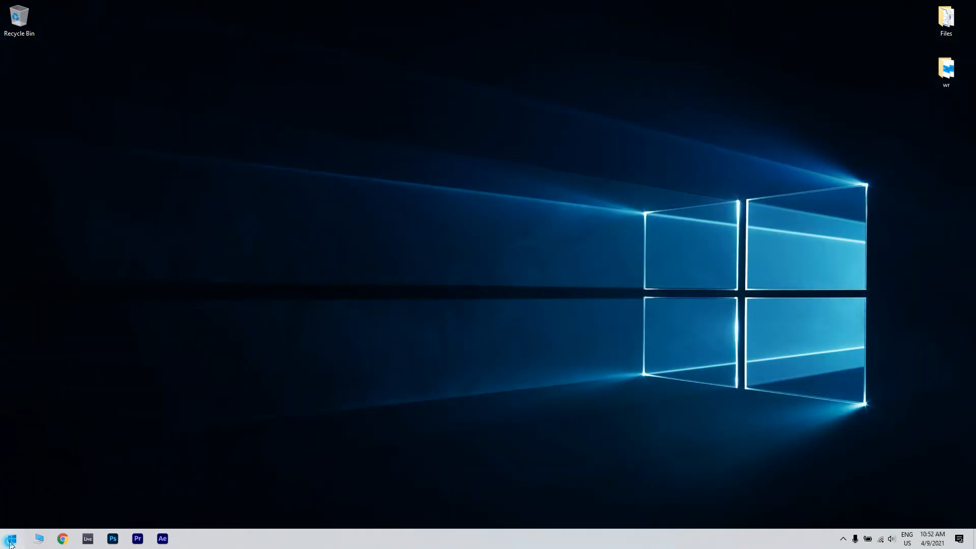
# Step: Search Start for 'choose a power plan' and open the Power Options control panel page
pyautogui.click(11, 538)
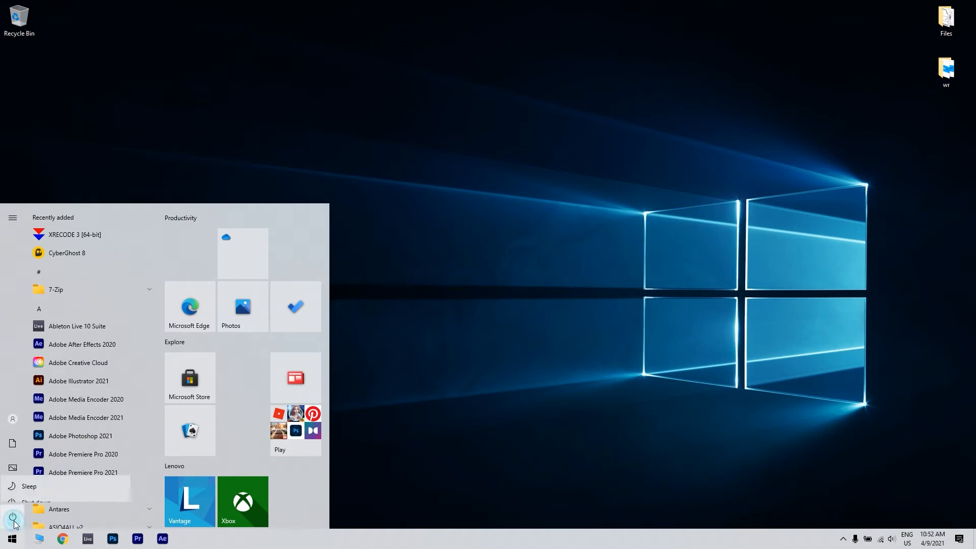
pyautogui.click(13, 518)
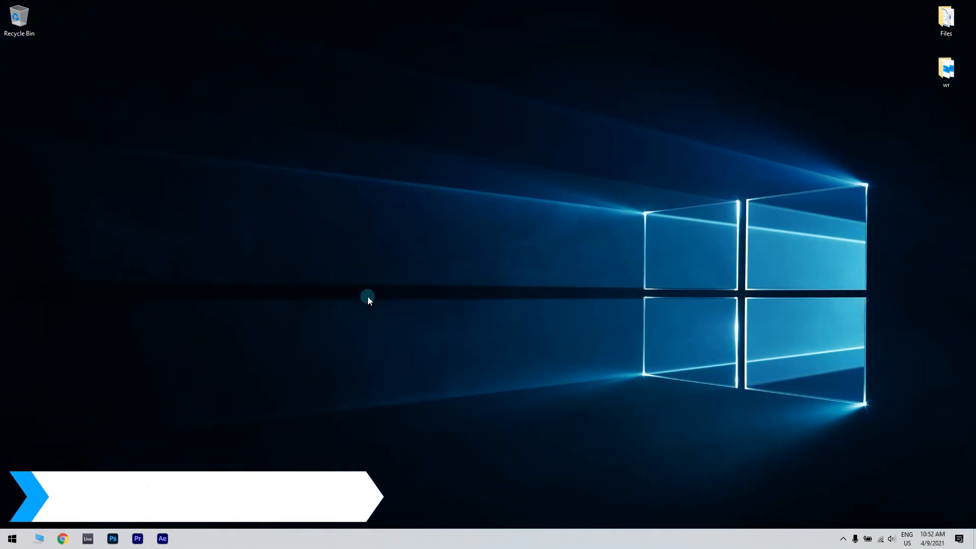
pyautogui.click(11, 539)
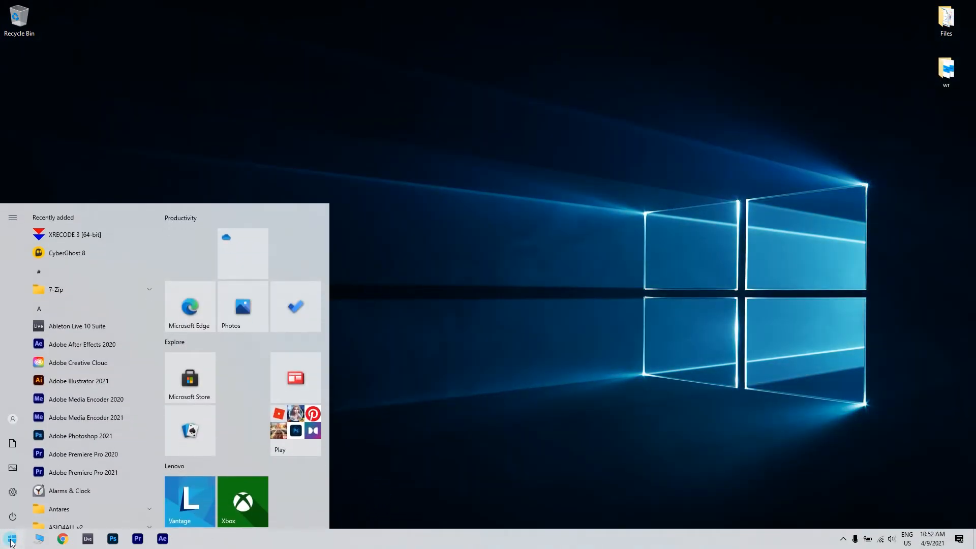
pyautogui.write('choose a power plan')
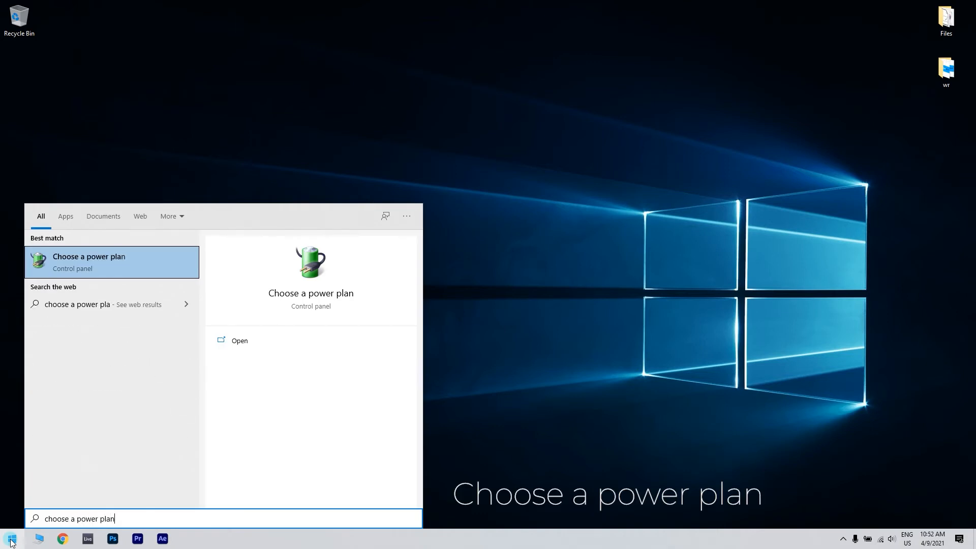
pyautogui.click(88, 261)
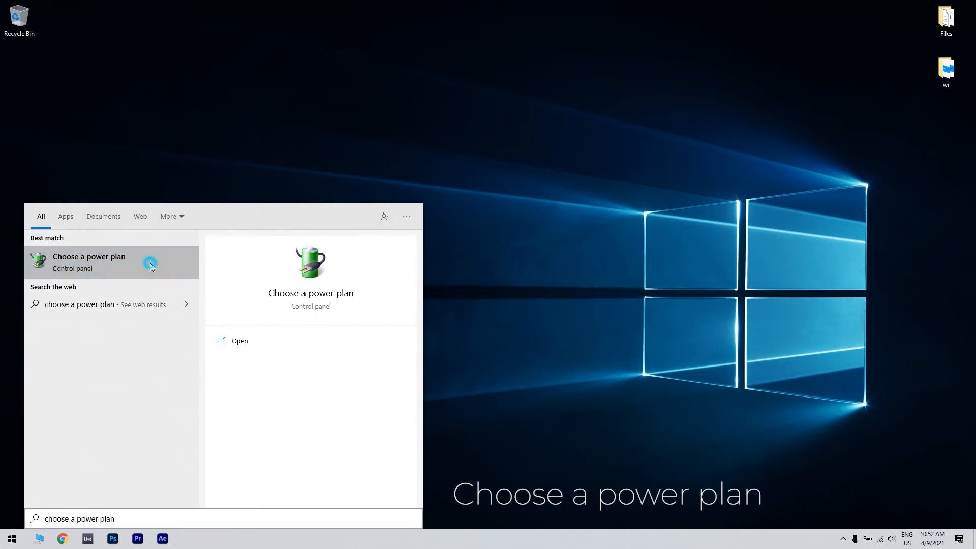
pyautogui.click(89, 261)
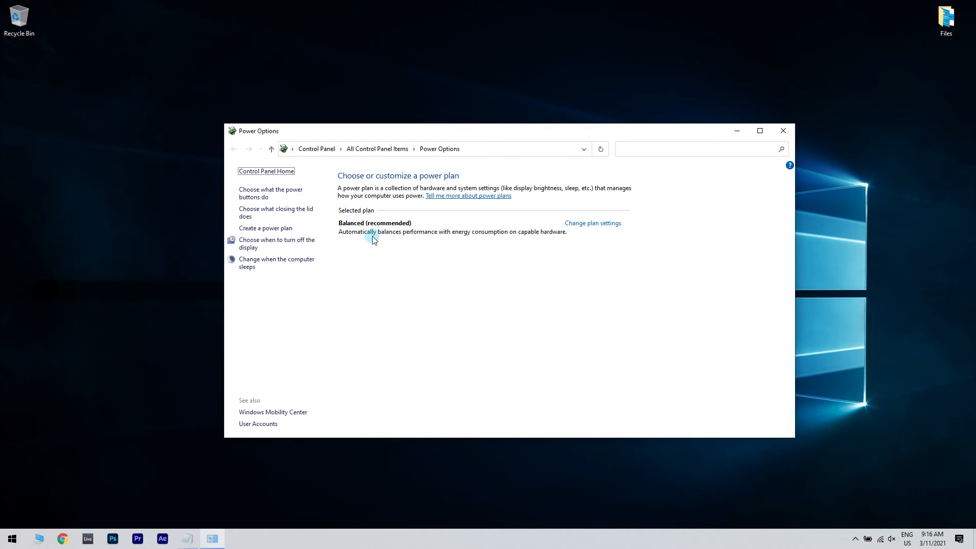
pyautogui.moveTo(284, 193)
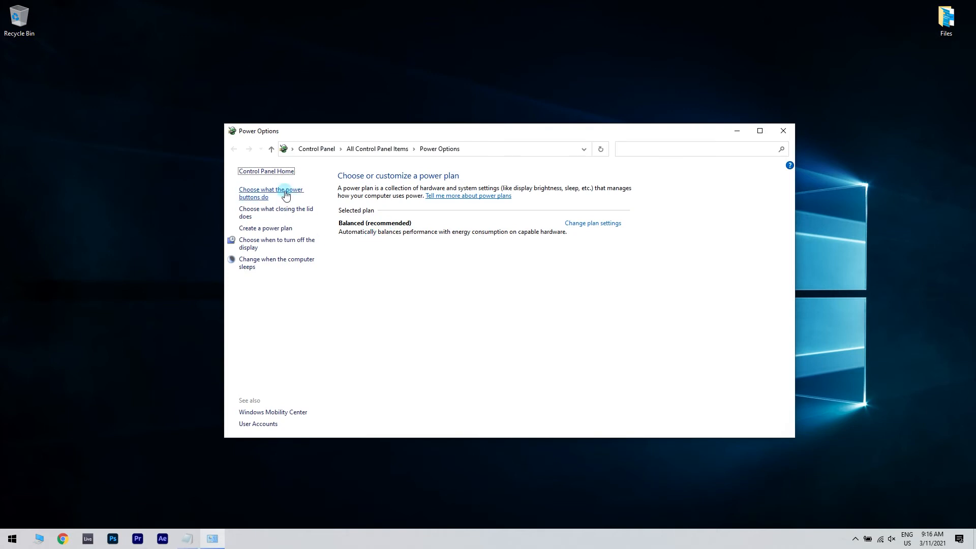
# Step: In the power button settings, untick 'Turn on fast startup' and save changes
pyautogui.click(271, 193)
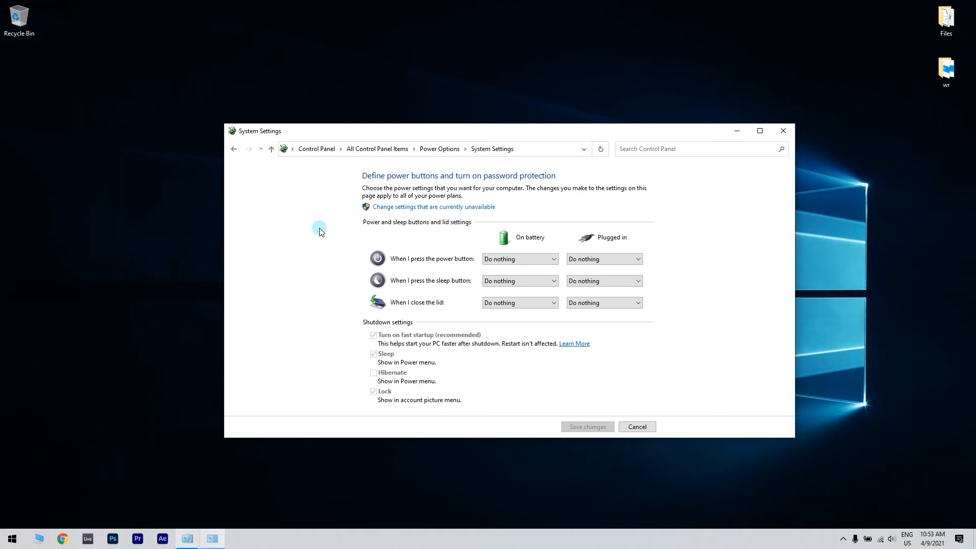
pyautogui.moveTo(370, 190)
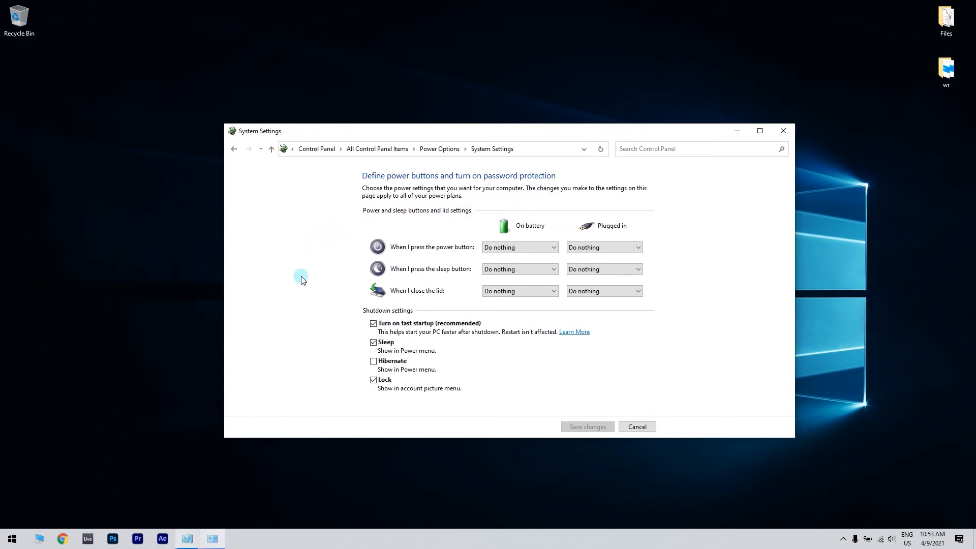
pyautogui.moveTo(331, 328)
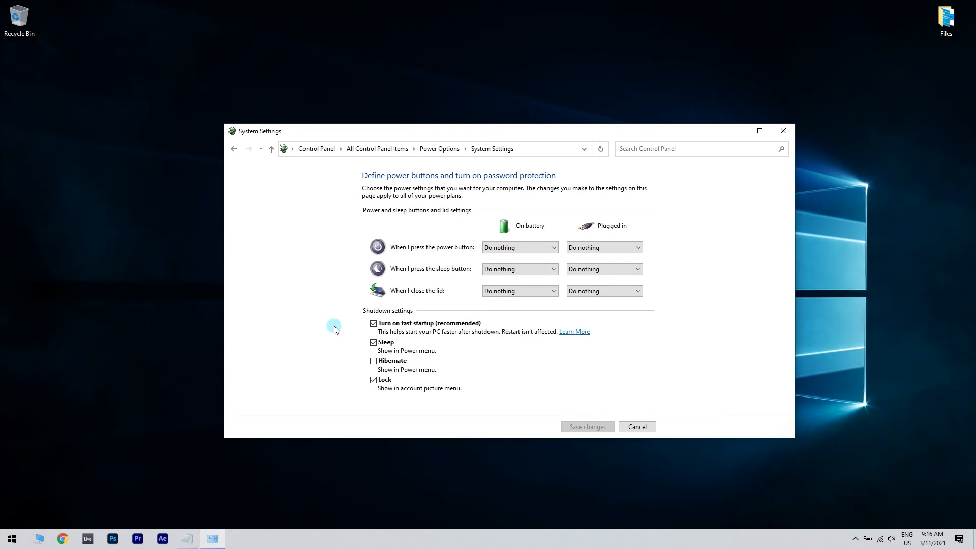
pyautogui.click(373, 323)
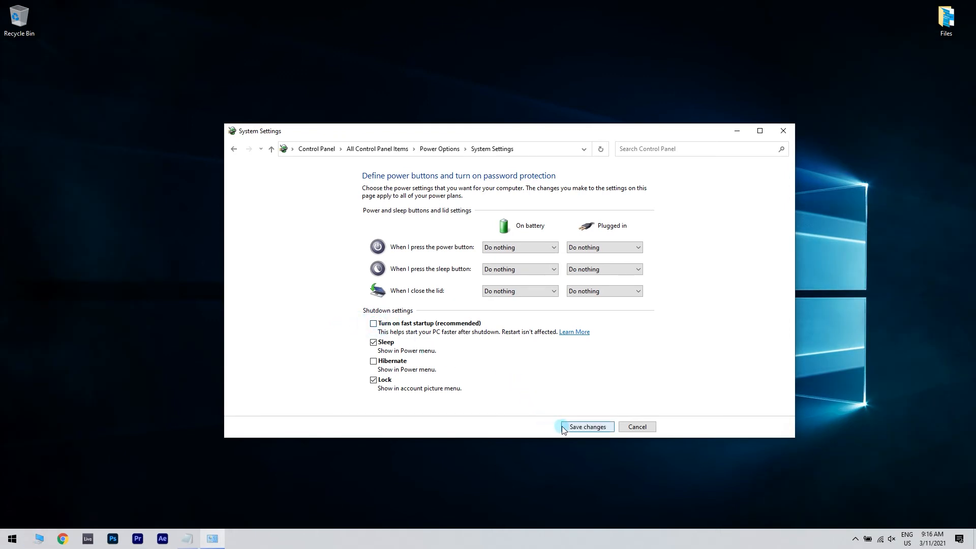
pyautogui.click(586, 426)
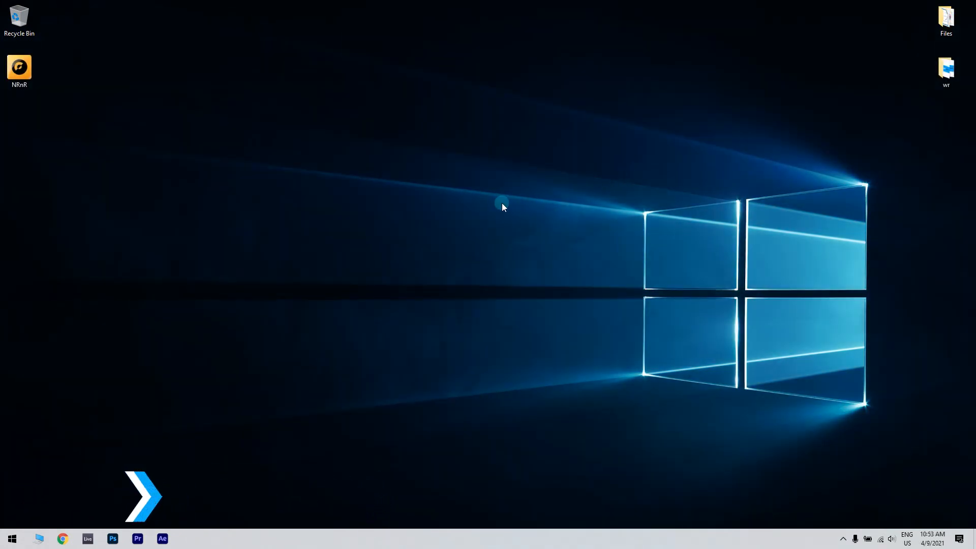
# Step: Launch NRnR from the desktop icon and agree to the Norton License Agreement
pyautogui.click(19, 70)
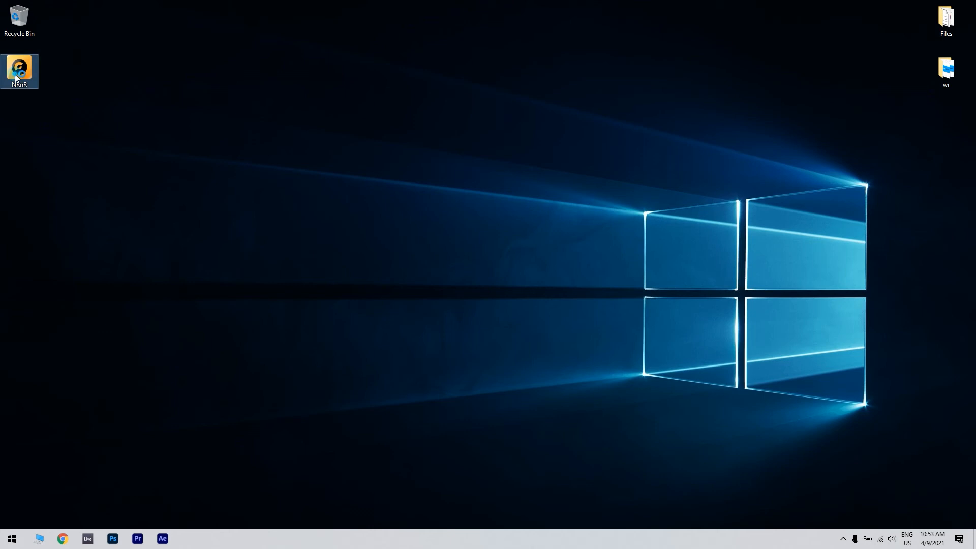
pyautogui.doubleClick(19, 70)
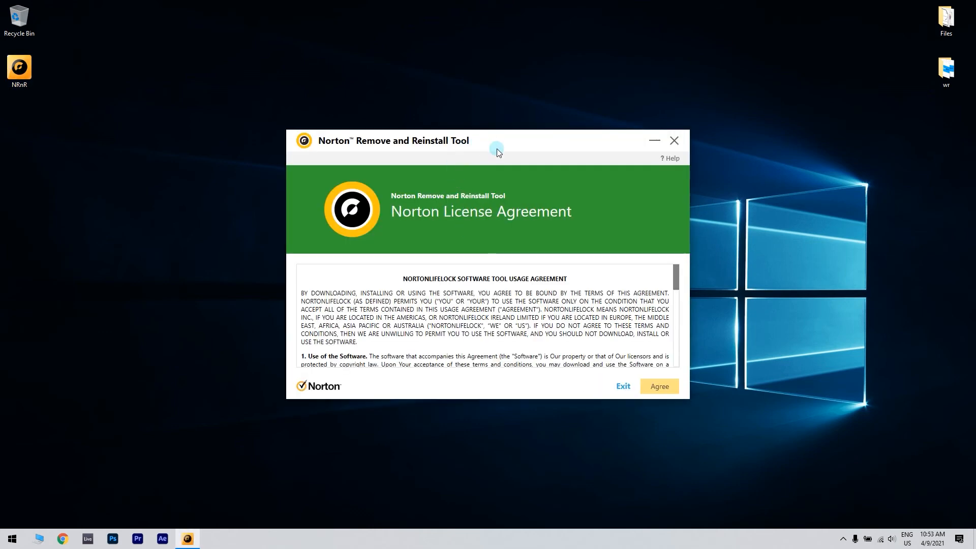
pyautogui.moveTo(659, 386)
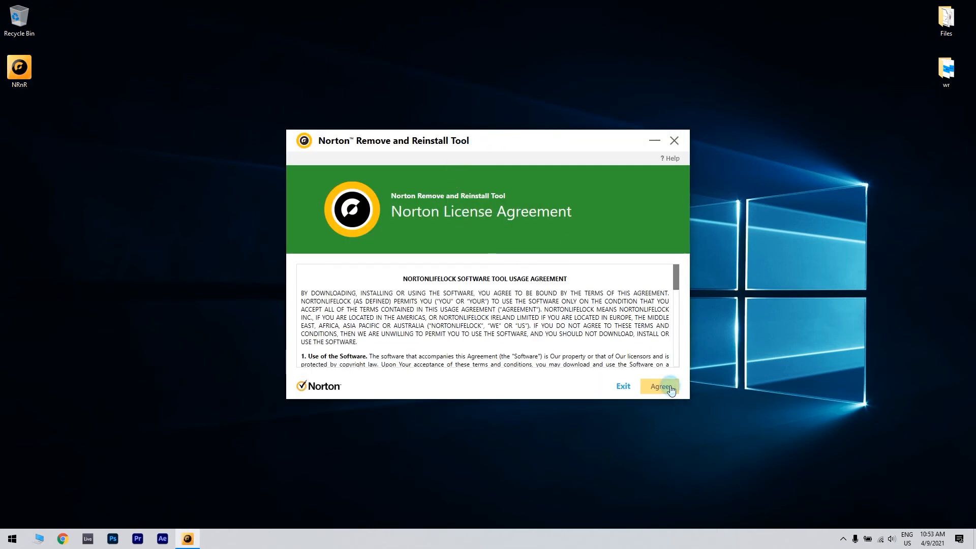
pyautogui.click(659, 387)
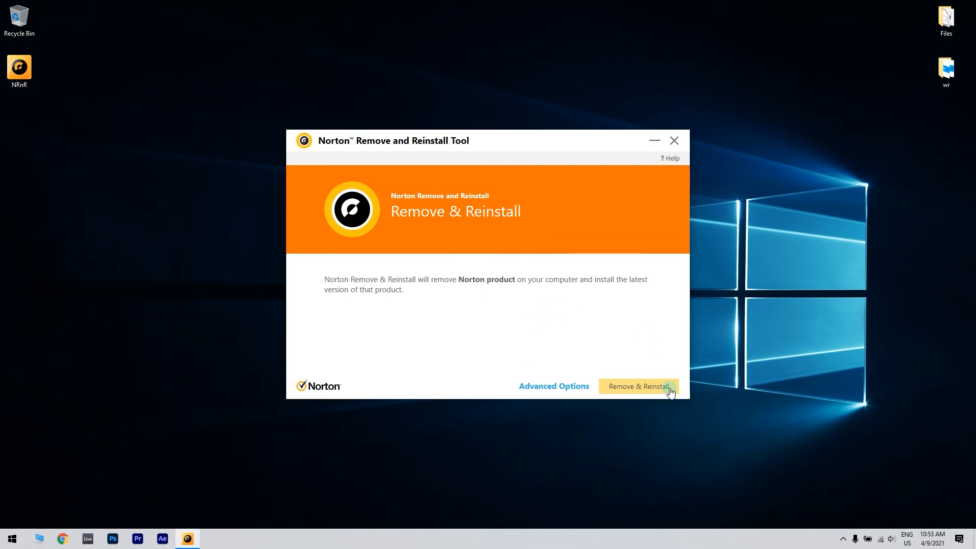